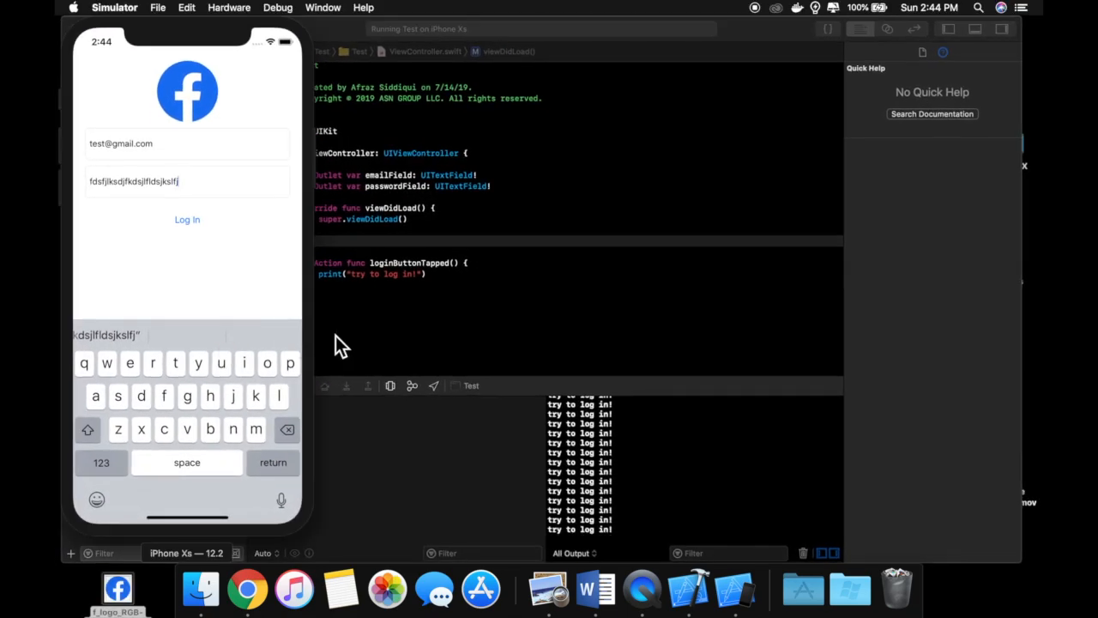
pyautogui.moveTo(347, 133)
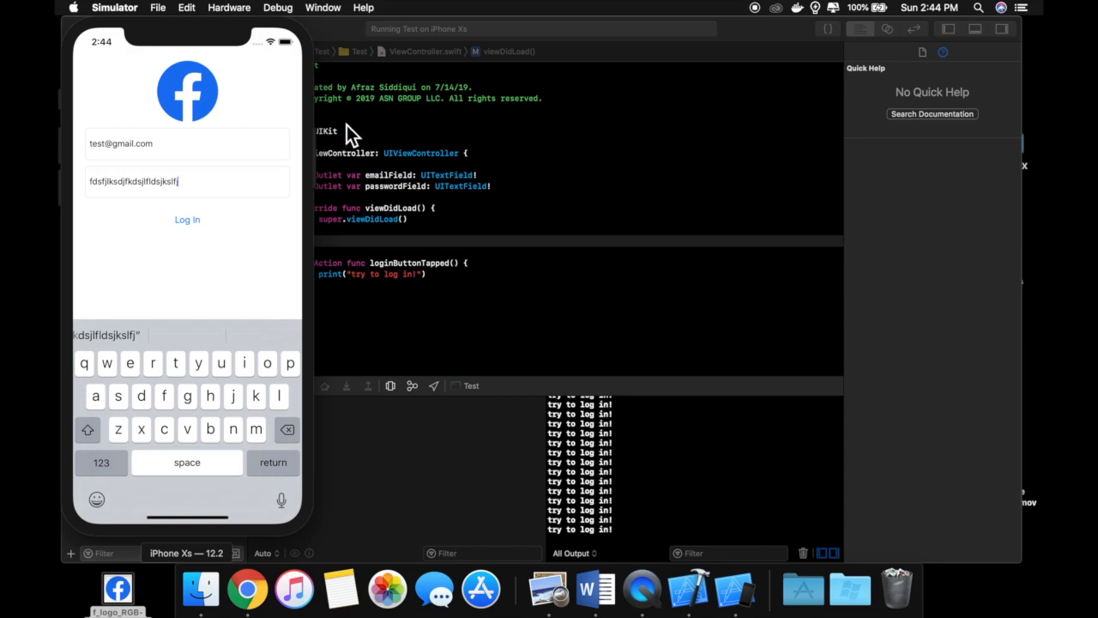
pyautogui.moveTo(215, 174)
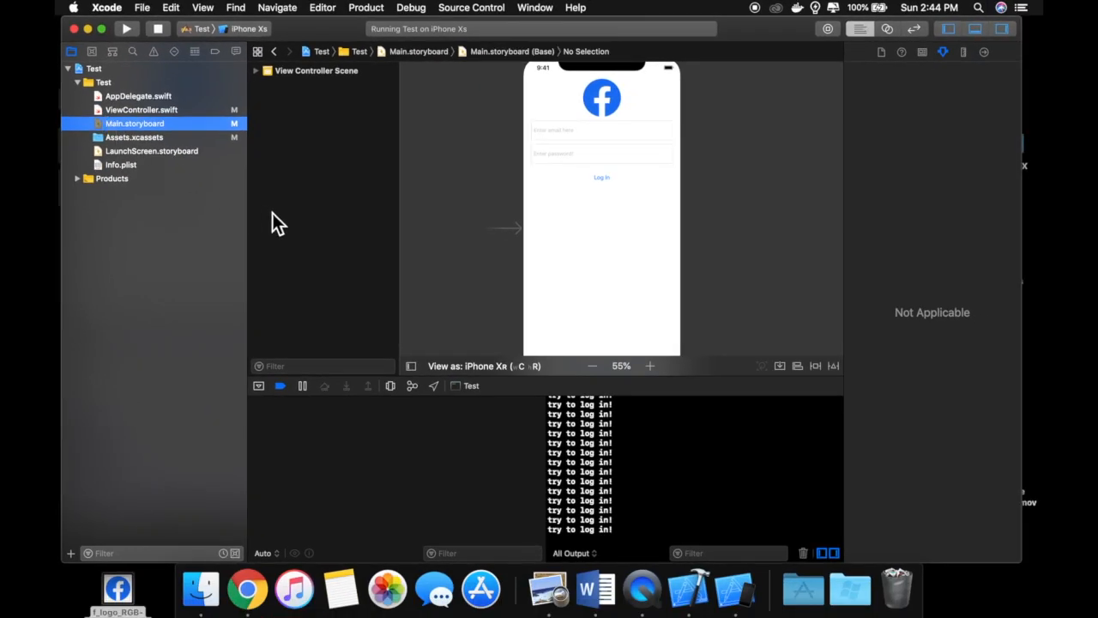
pyautogui.moveTo(597, 249)
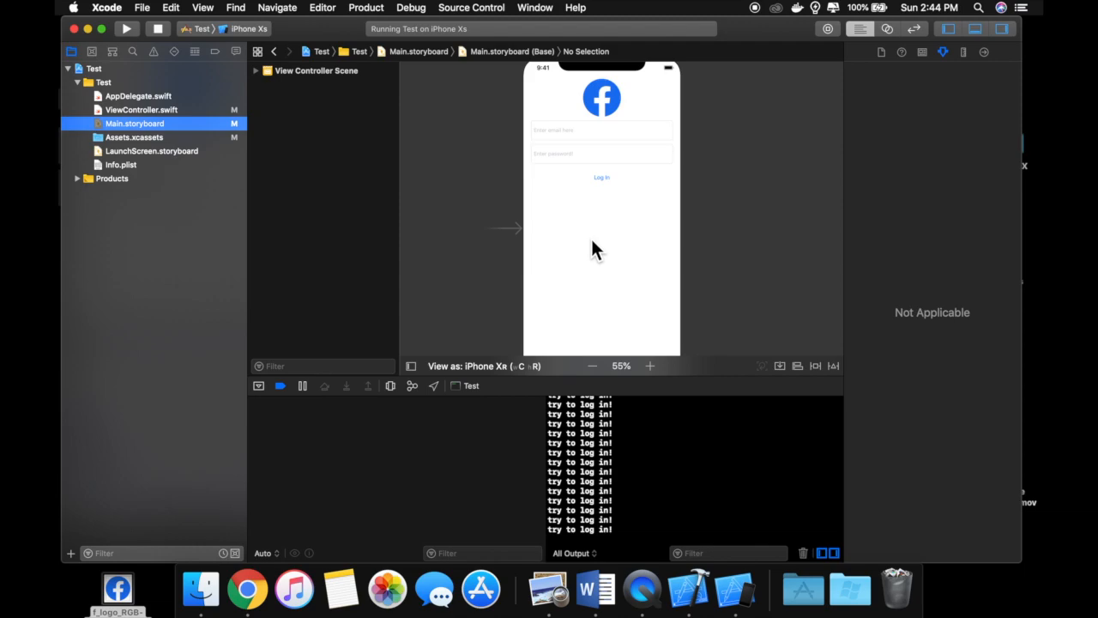
pyautogui.moveTo(681, 196)
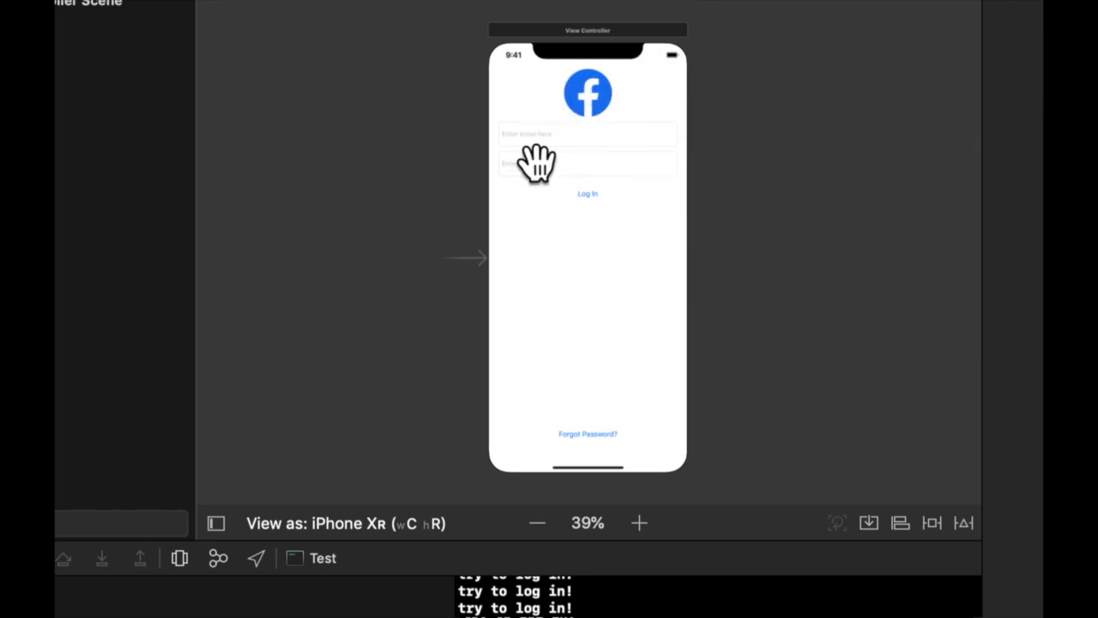
pyautogui.moveTo(678, 322)
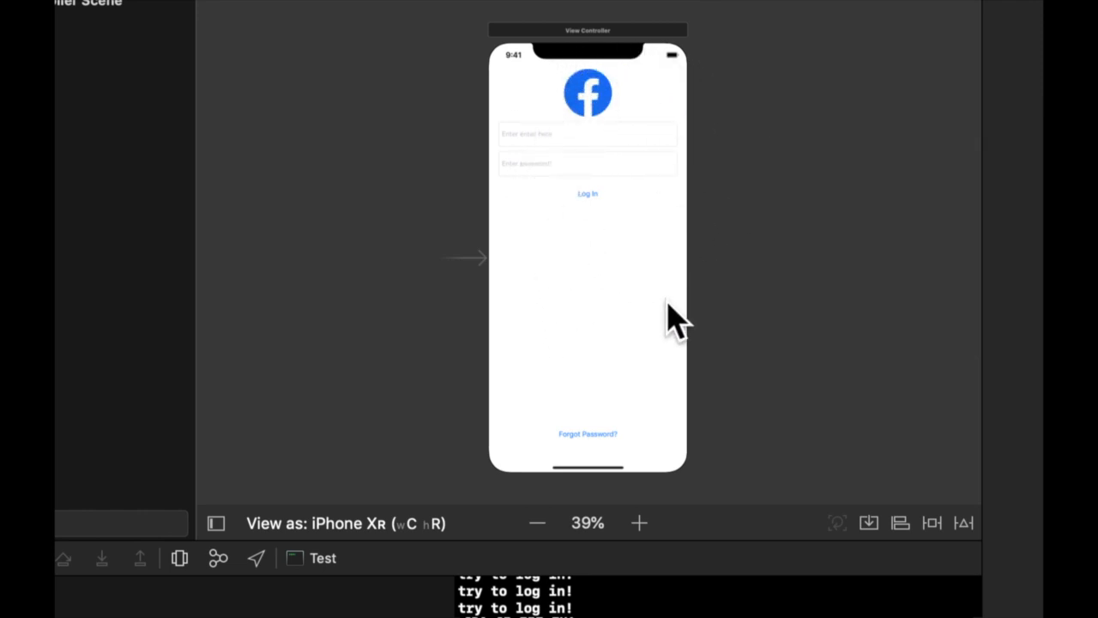
pyautogui.moveTo(635, 94)
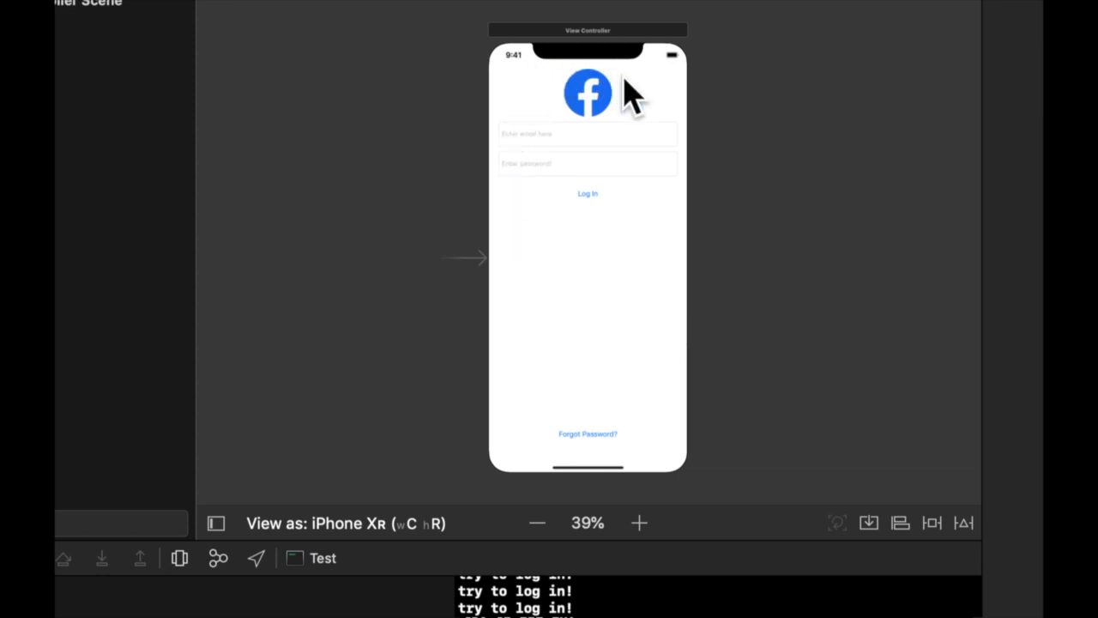
pyautogui.moveTo(717, 133)
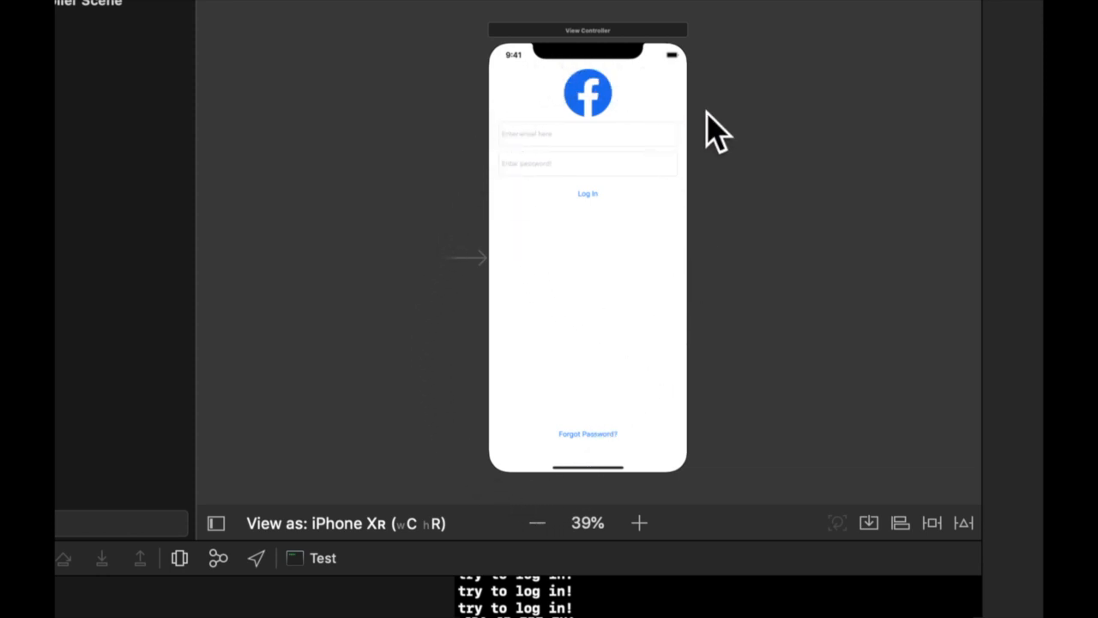
pyautogui.moveTo(540, 82)
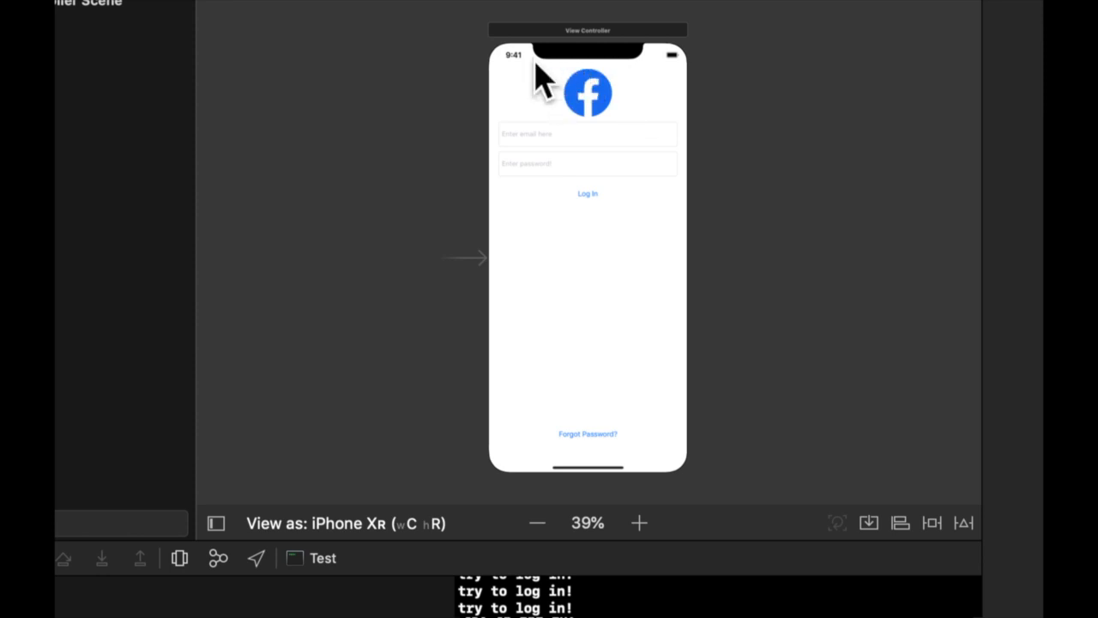
pyautogui.moveTo(728, 129)
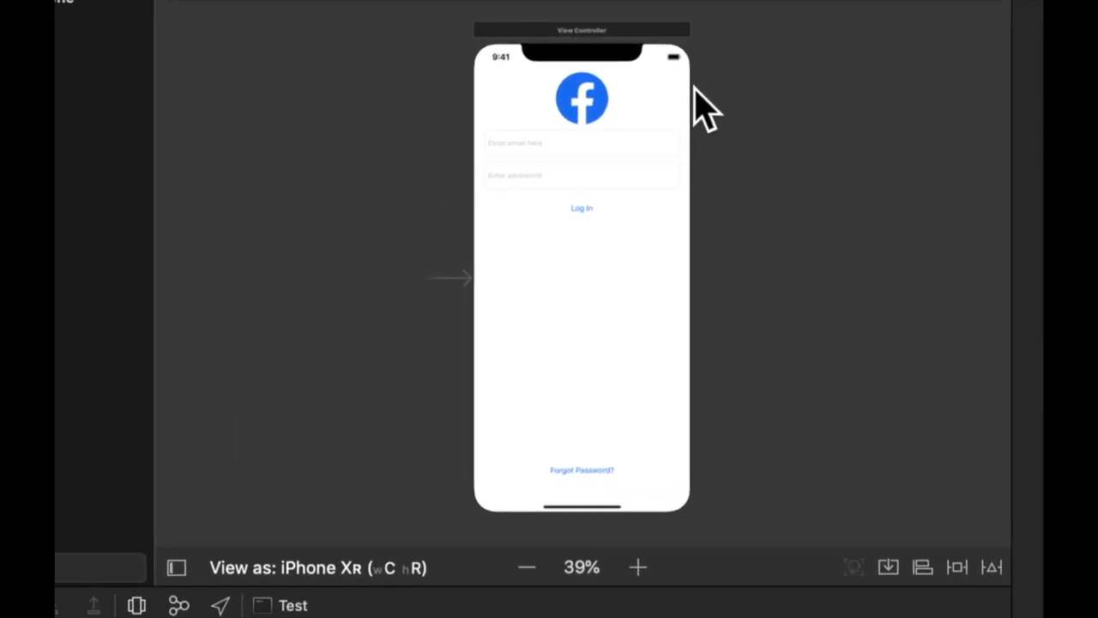
pyautogui.moveTo(605, 274)
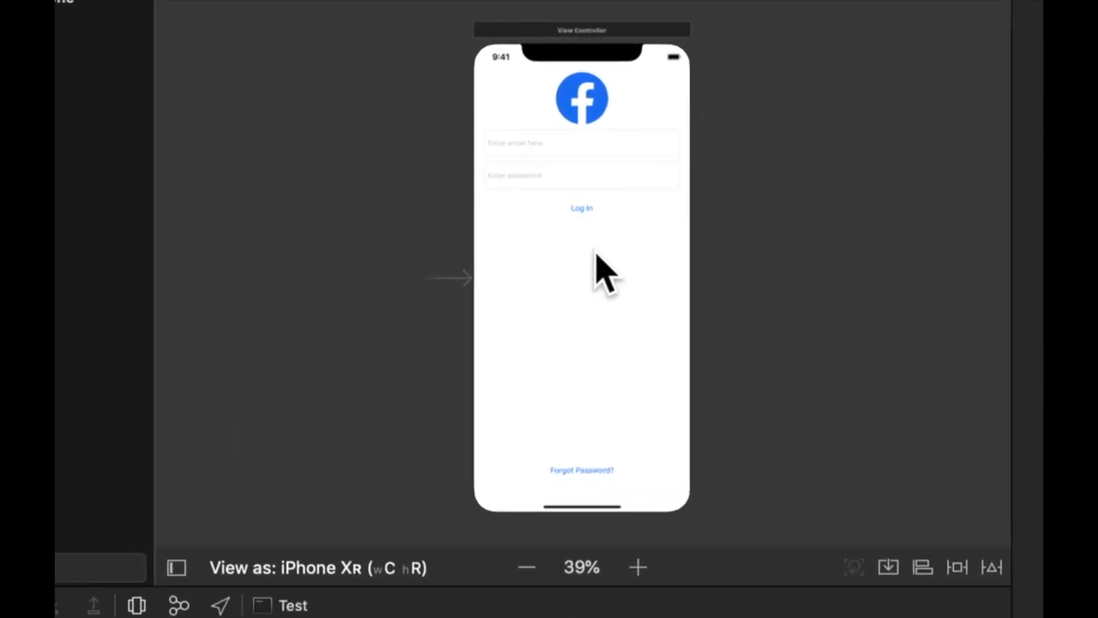
pyautogui.moveTo(751, 305)
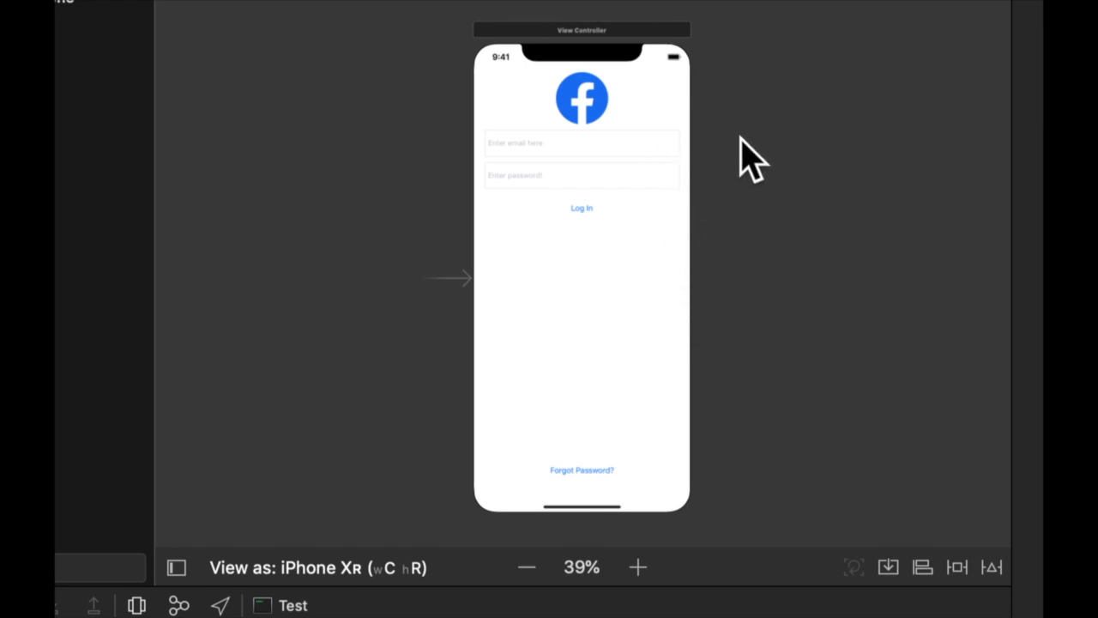
pyautogui.moveTo(719, 231)
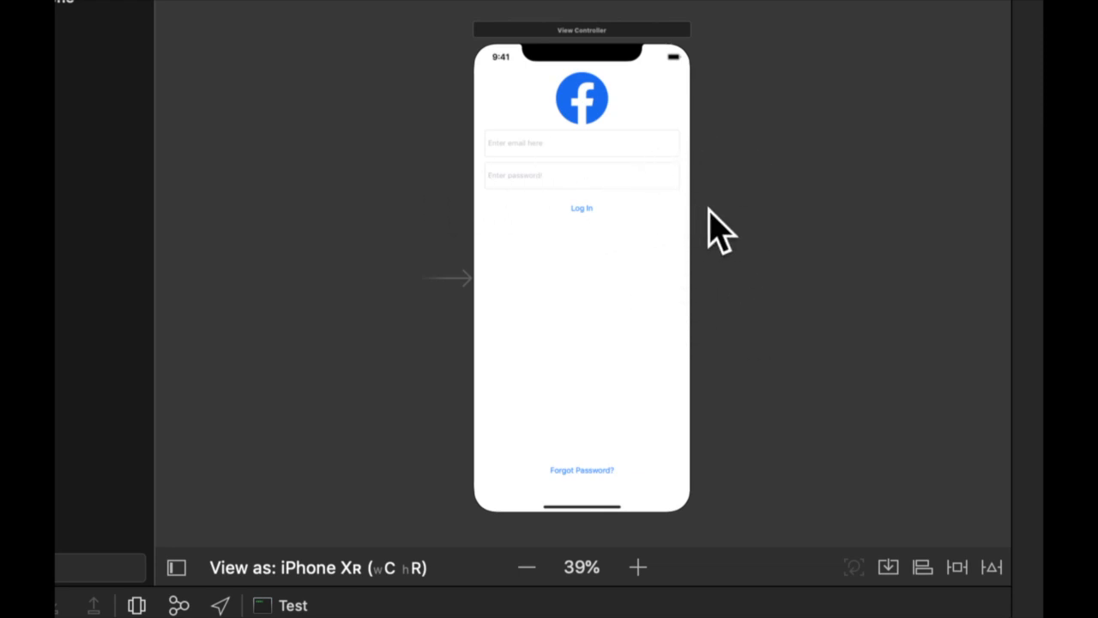
pyautogui.moveTo(745, 112)
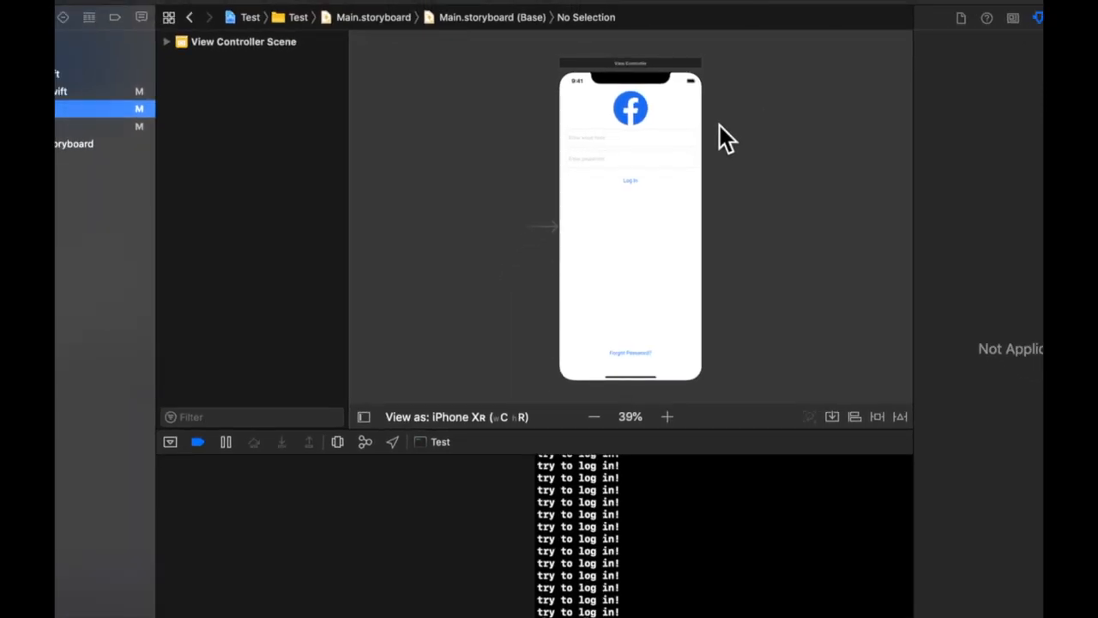
# - Switch the storyboard preview device to iPad Pro 12.9" (3rd generation)
pyautogui.click(594, 416)
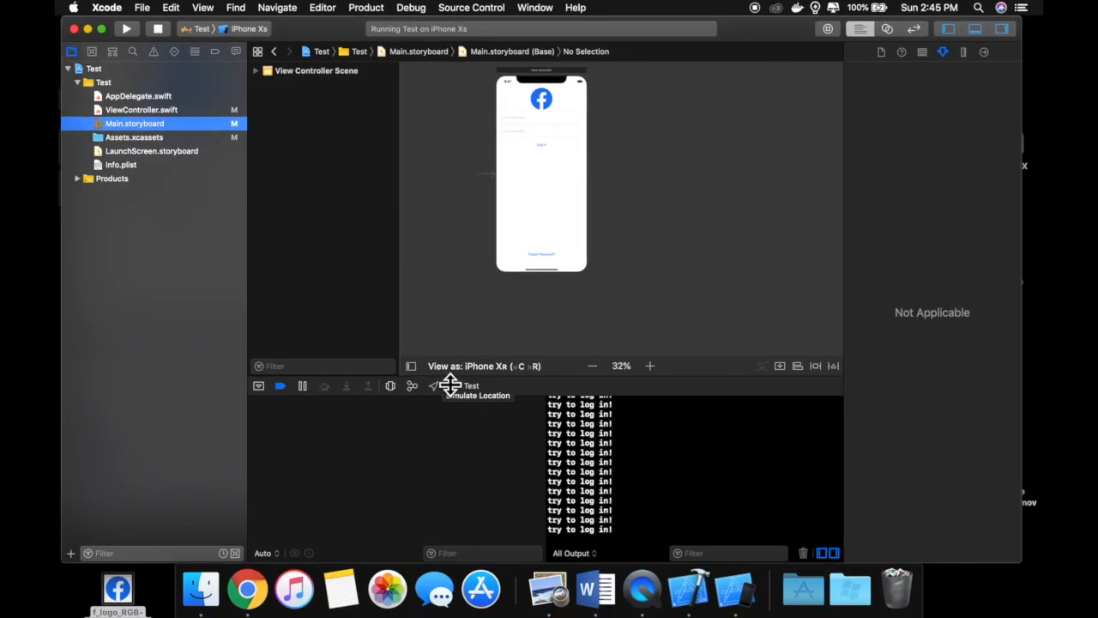
pyautogui.moveTo(452, 385)
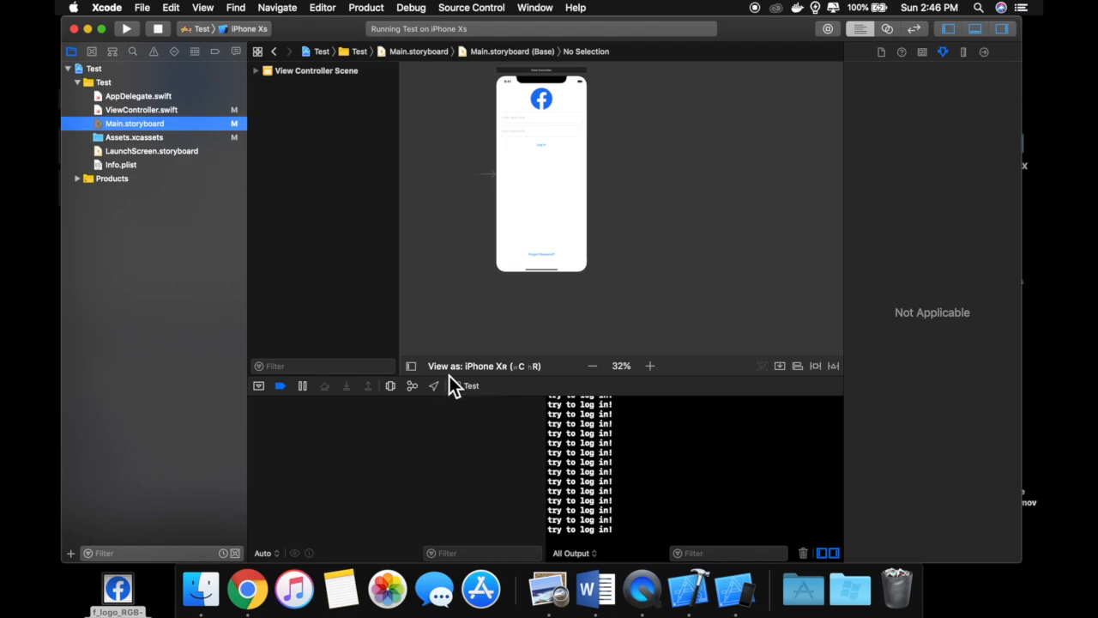
pyautogui.moveTo(460, 383)
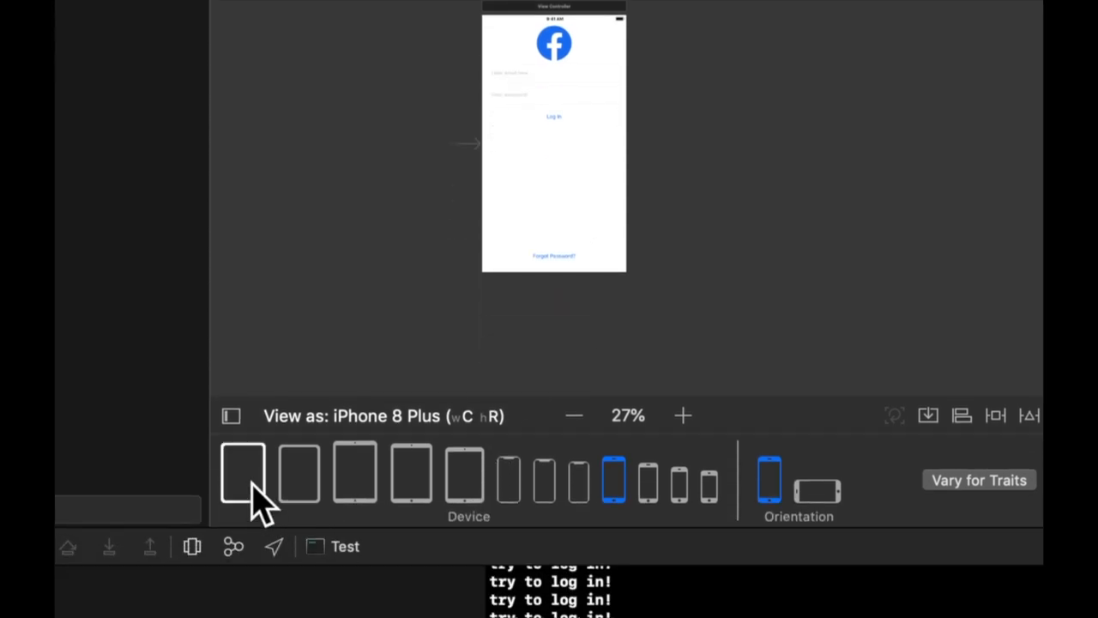
pyautogui.click(243, 472)
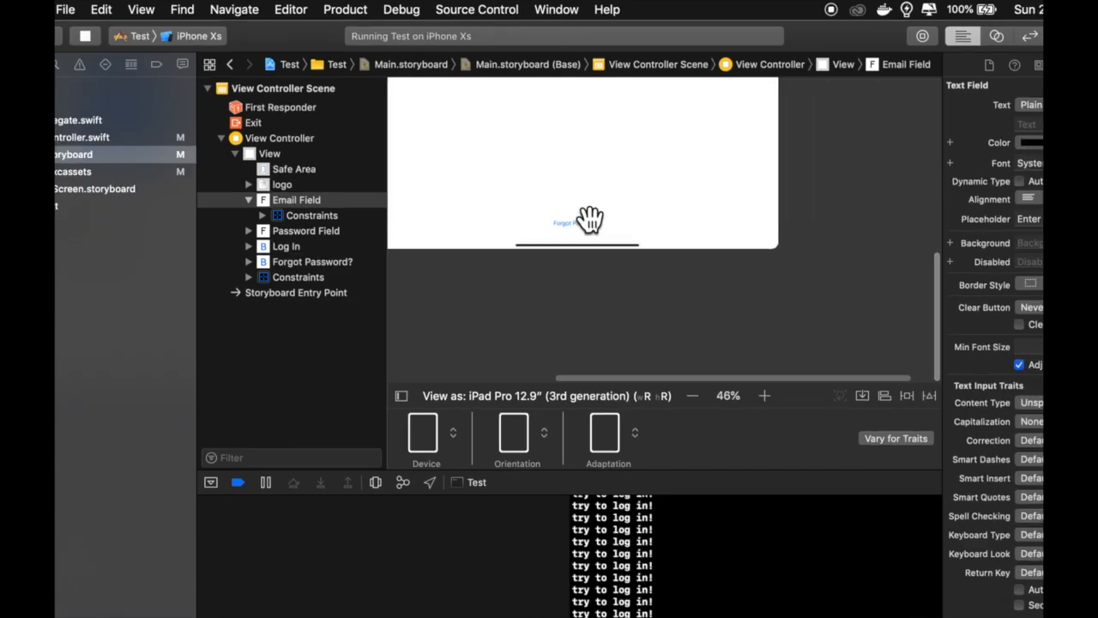
pyautogui.click(691, 395)
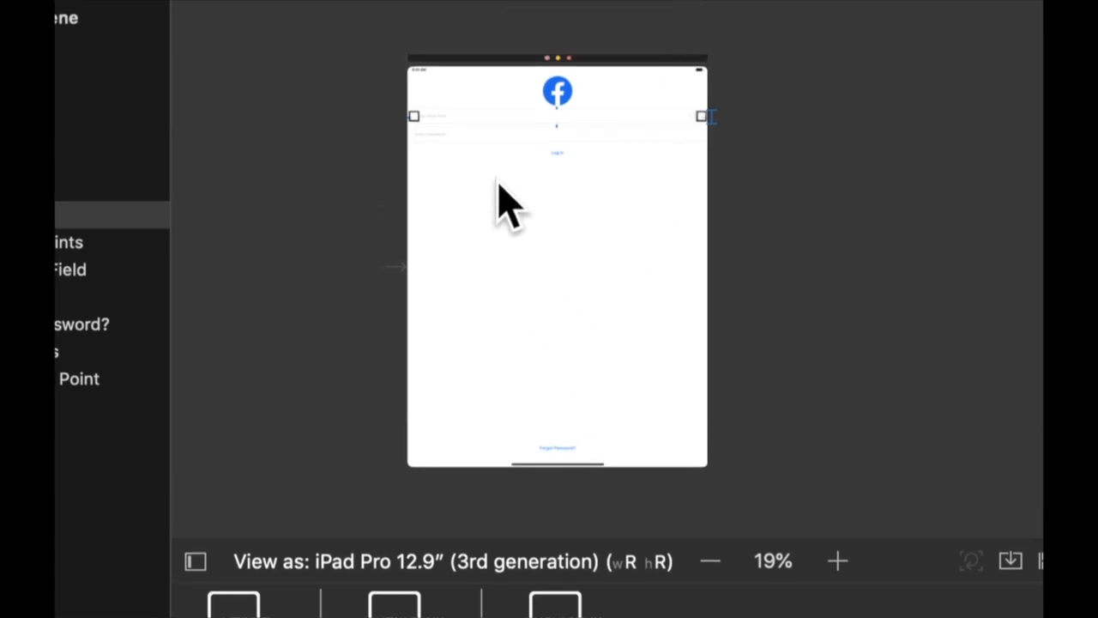
pyautogui.moveTo(537, 288)
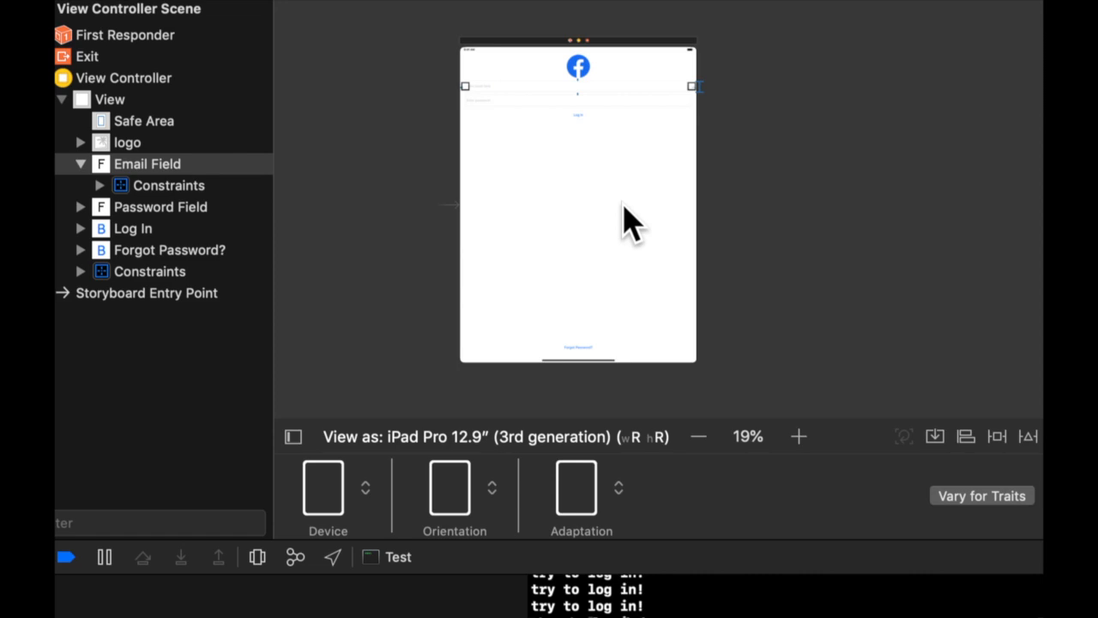
pyautogui.scroll(-3)
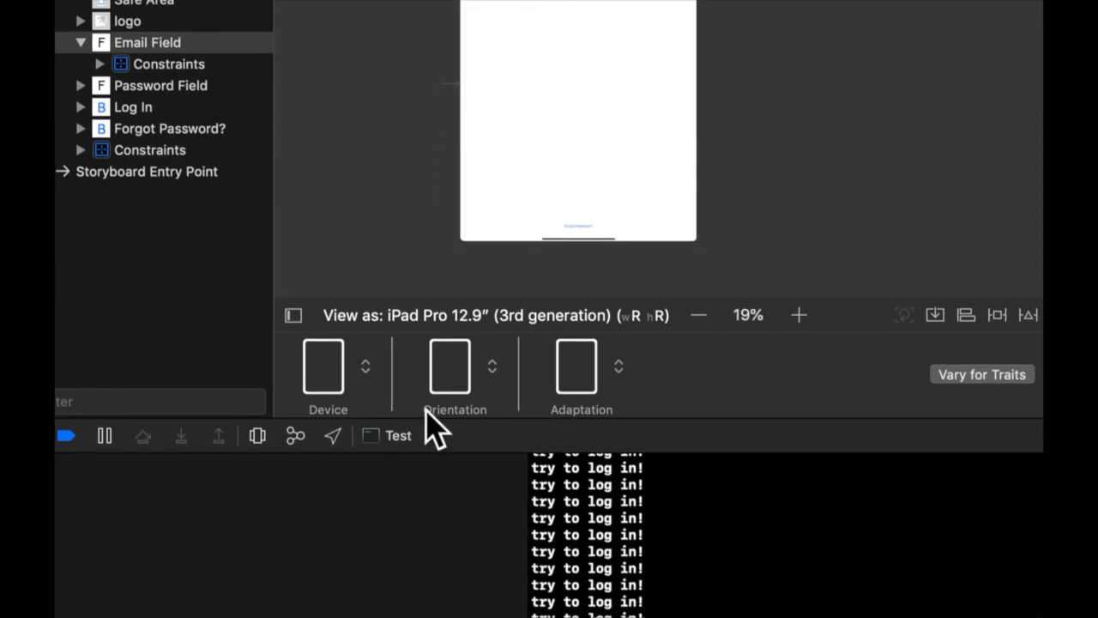
# - Choose iPhone XR from the View as device list, keeping landscape orientation
pyautogui.click(328, 364)
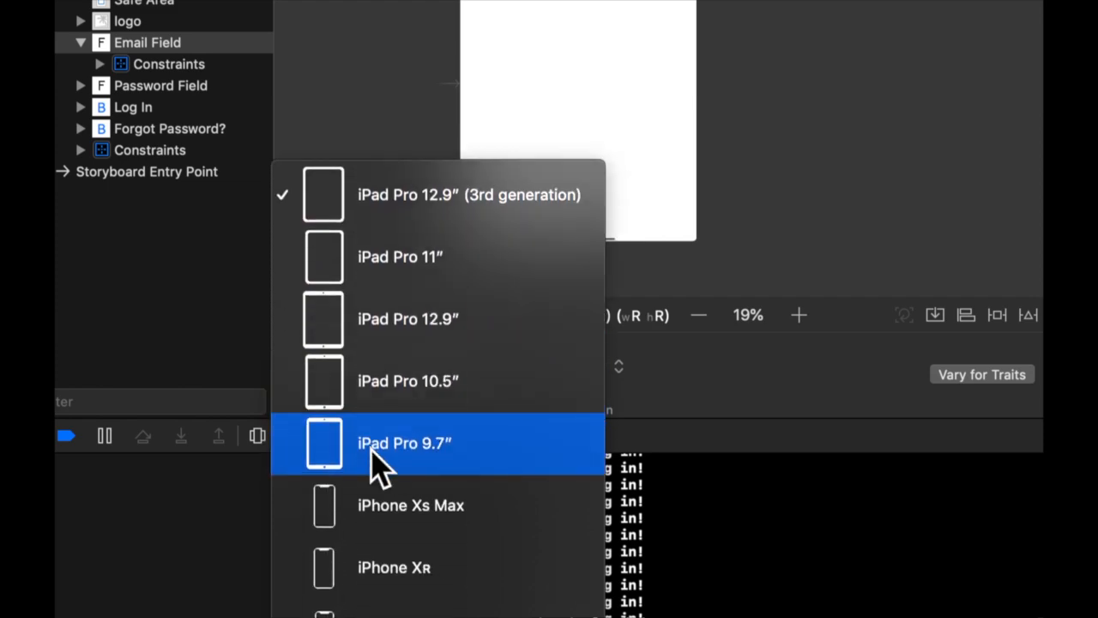
pyautogui.moveTo(394, 505)
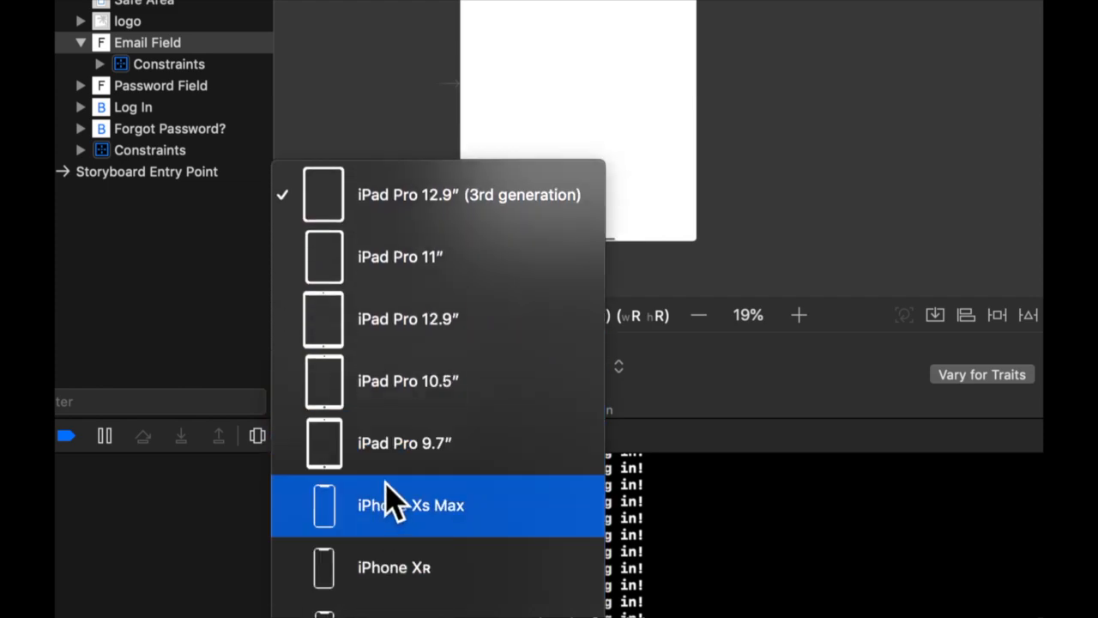
pyautogui.click(394, 567)
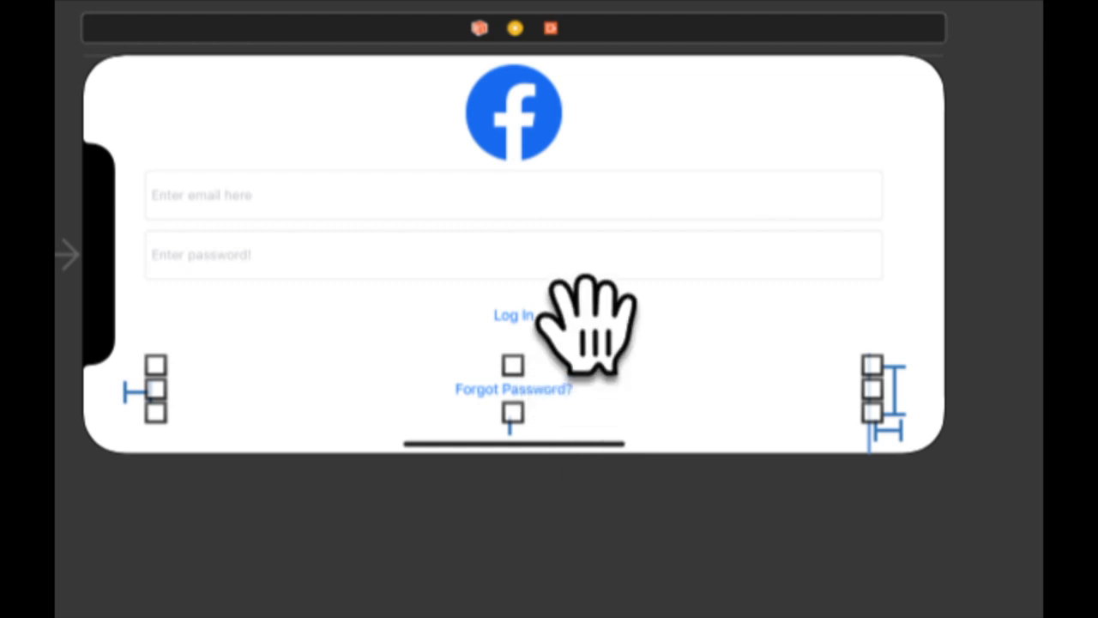
pyautogui.moveTo(610, 257)
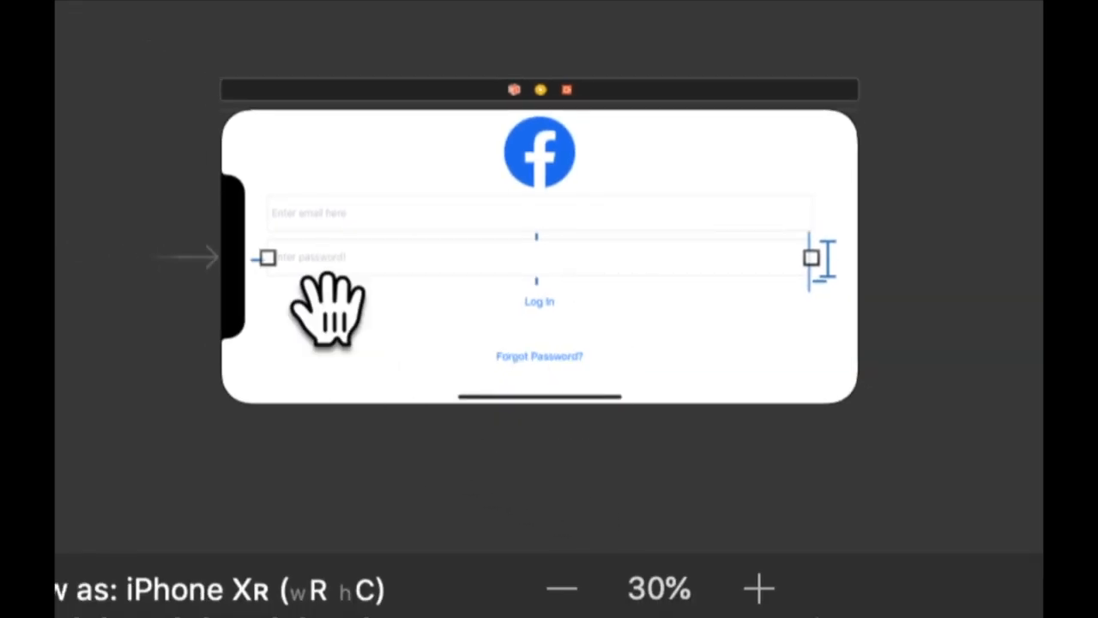
pyautogui.moveTo(610, 450)
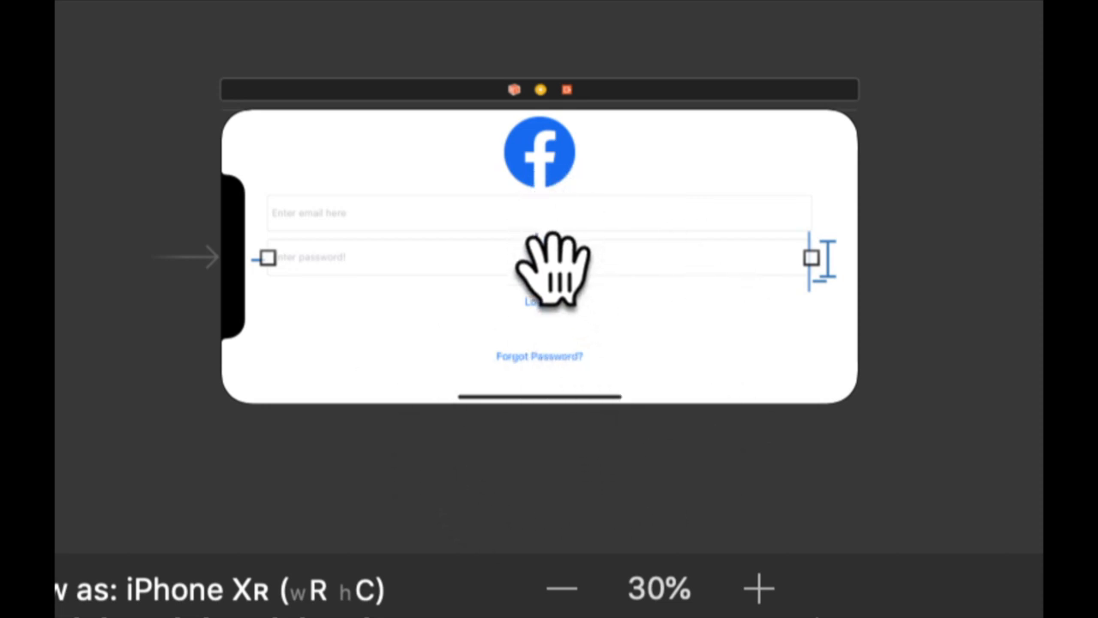
pyautogui.moveTo(549, 304)
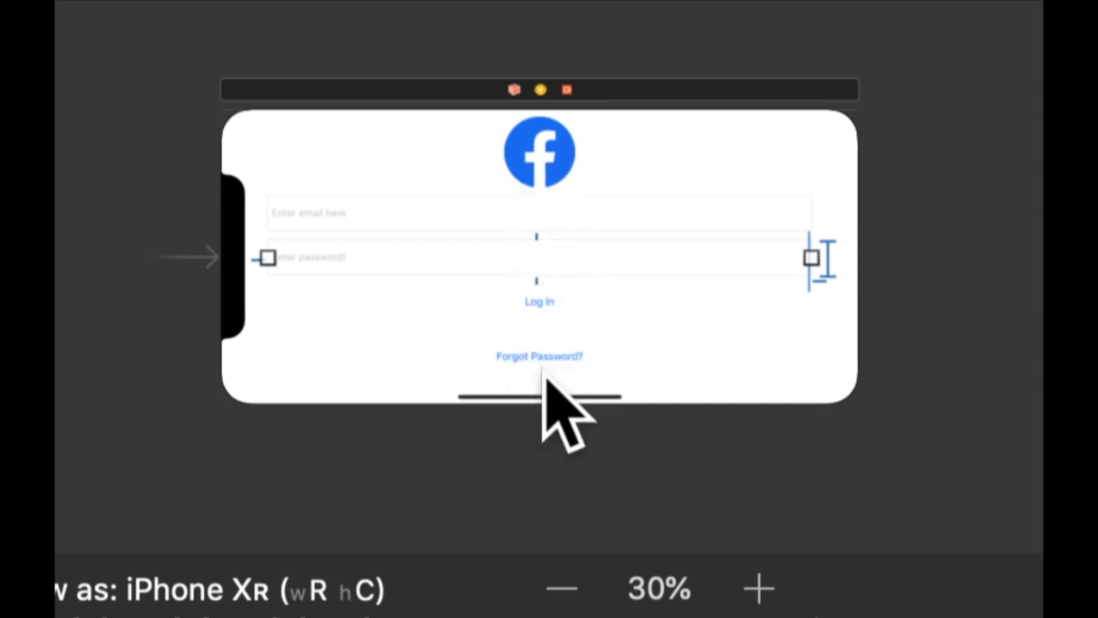
pyautogui.moveTo(571, 464)
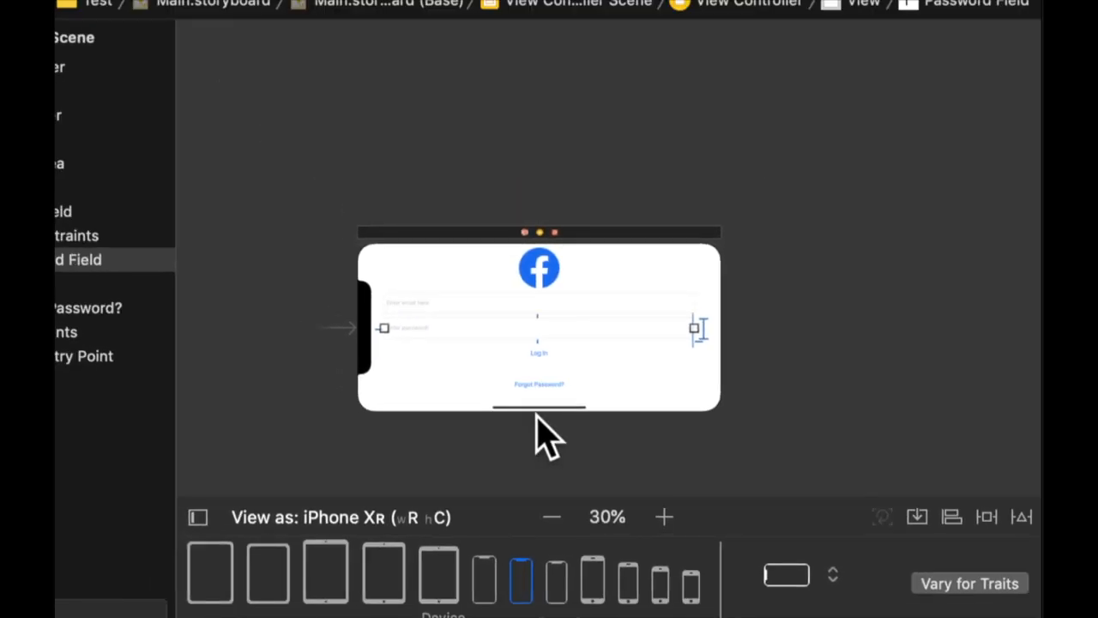
pyautogui.moveTo(463, 382)
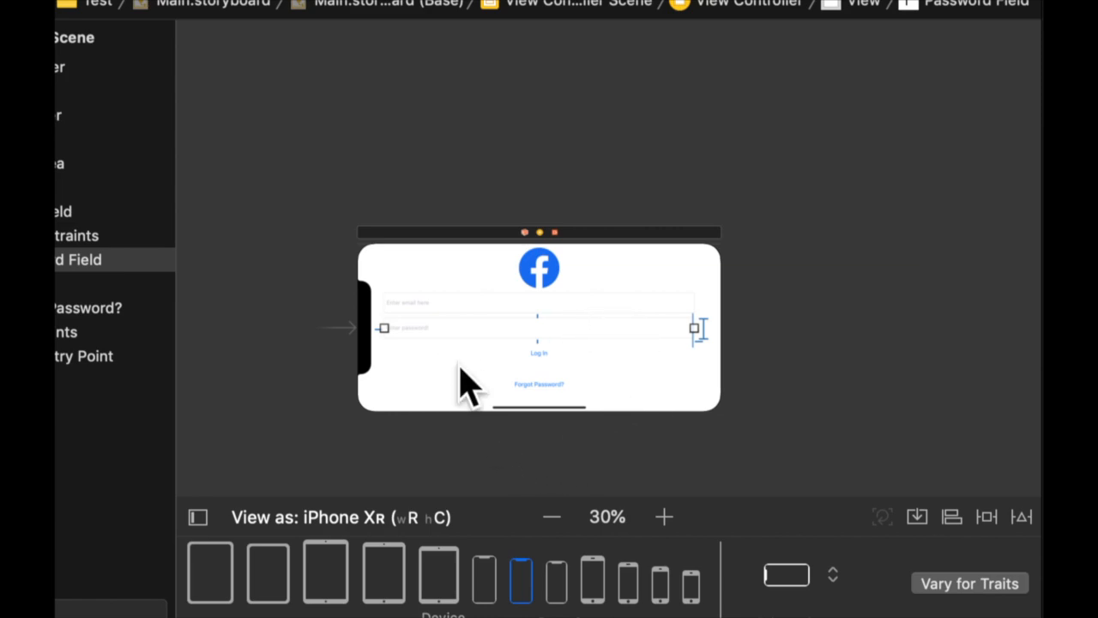
pyautogui.moveTo(609, 244)
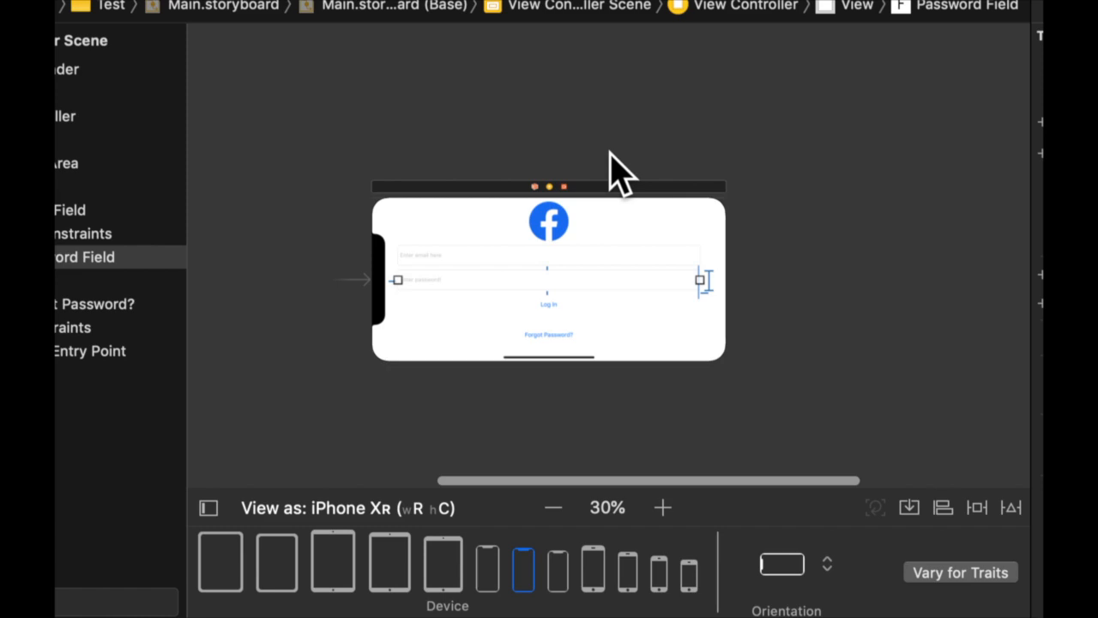
pyautogui.moveTo(523, 485)
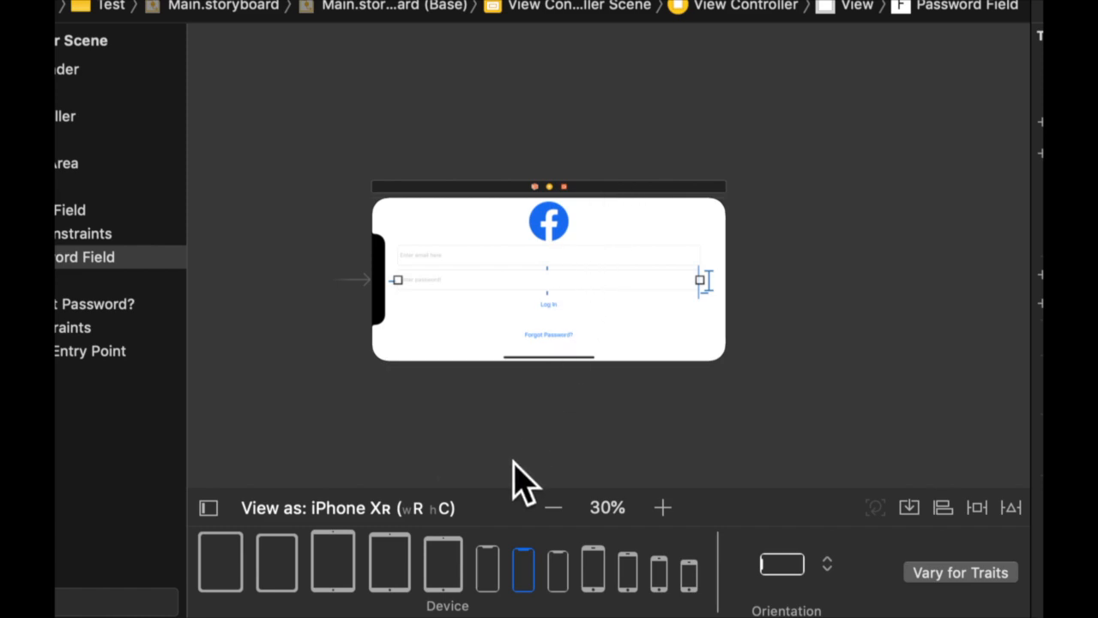
pyautogui.moveTo(494, 493)
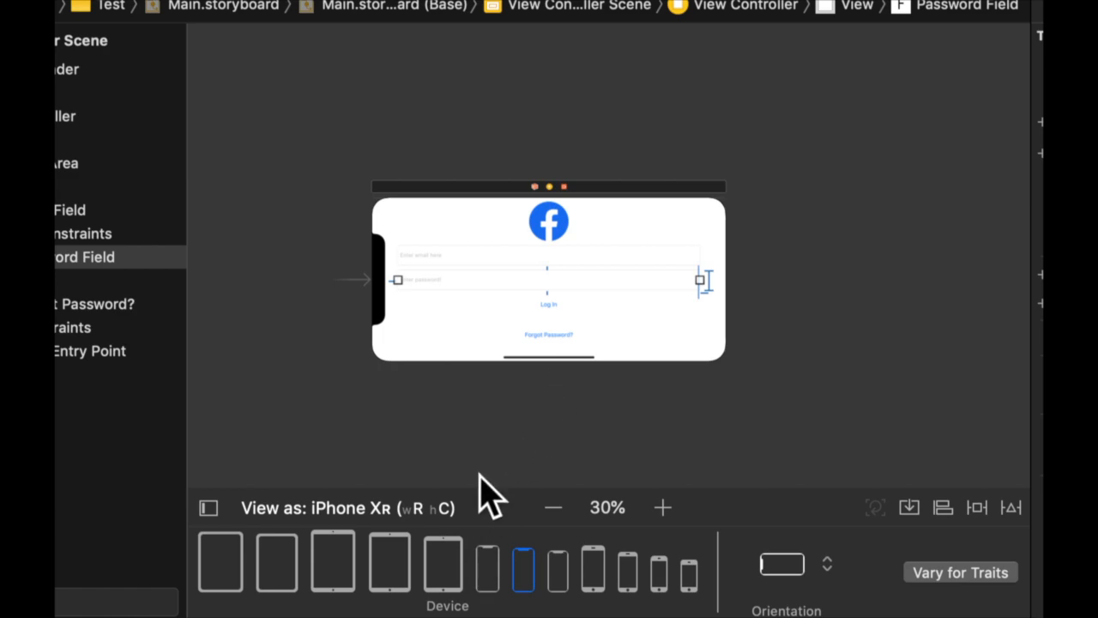
pyautogui.moveTo(539, 419)
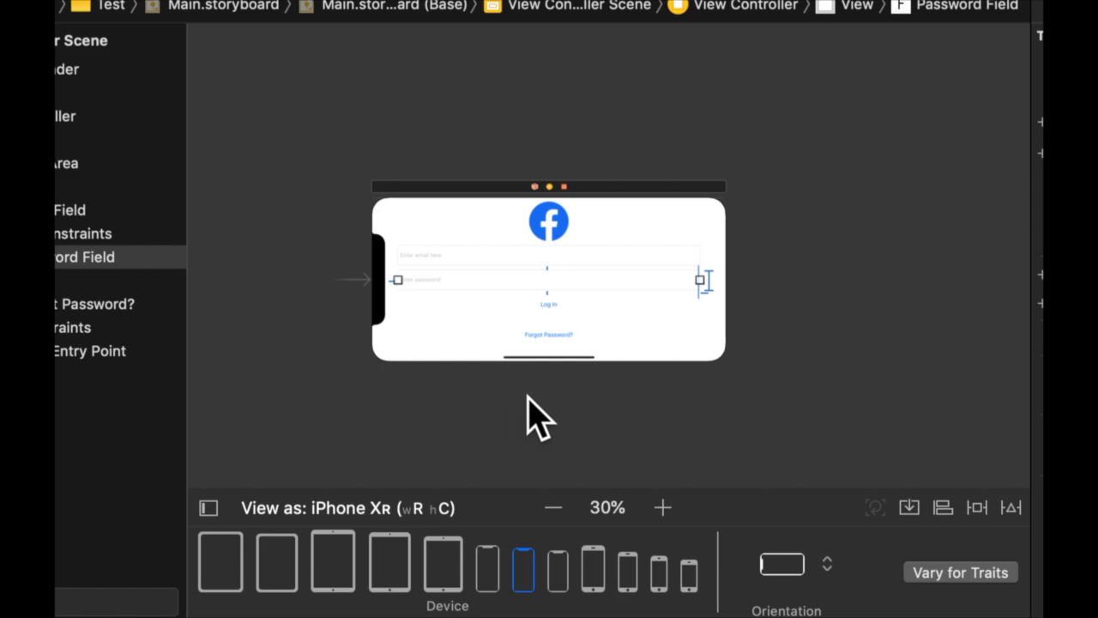
pyautogui.moveTo(536, 412)
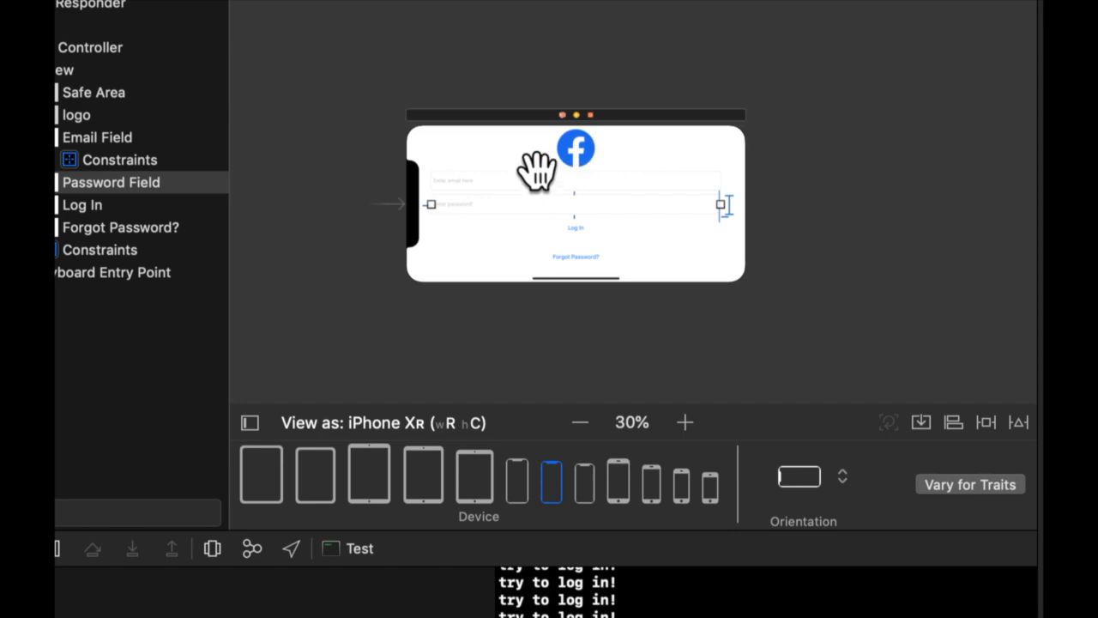
pyautogui.moveTo(592, 115)
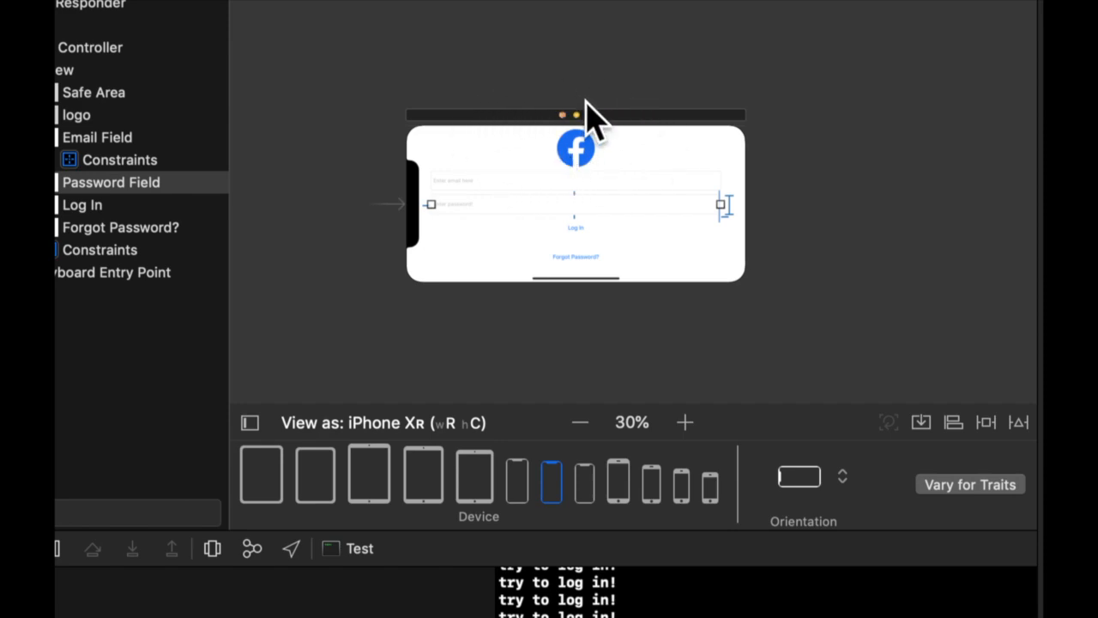
pyautogui.moveTo(444, 218)
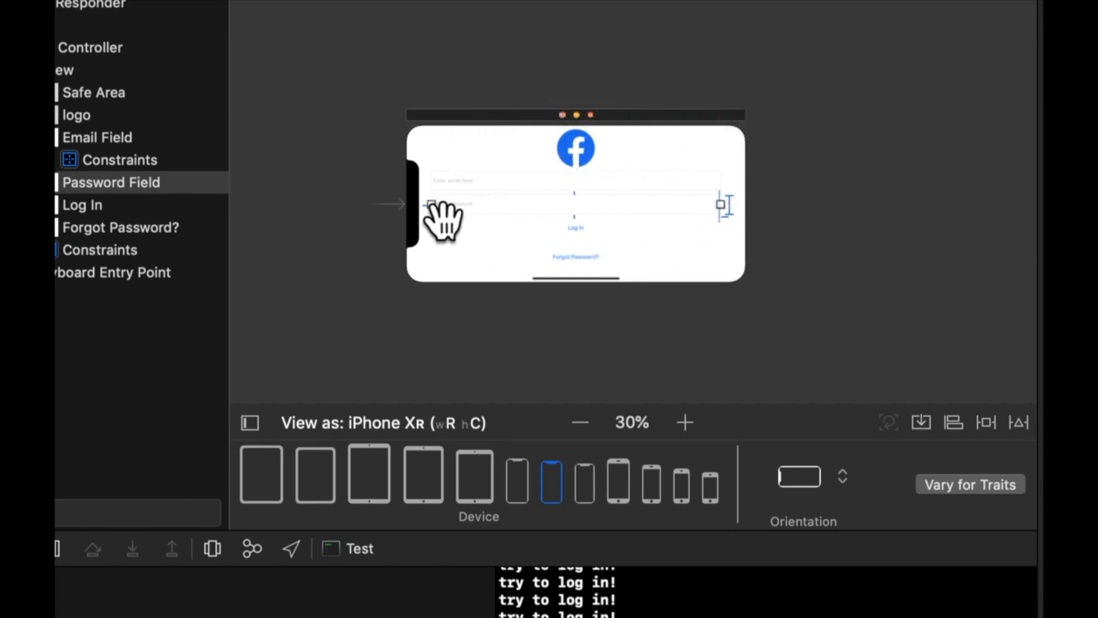
pyautogui.moveTo(584, 232)
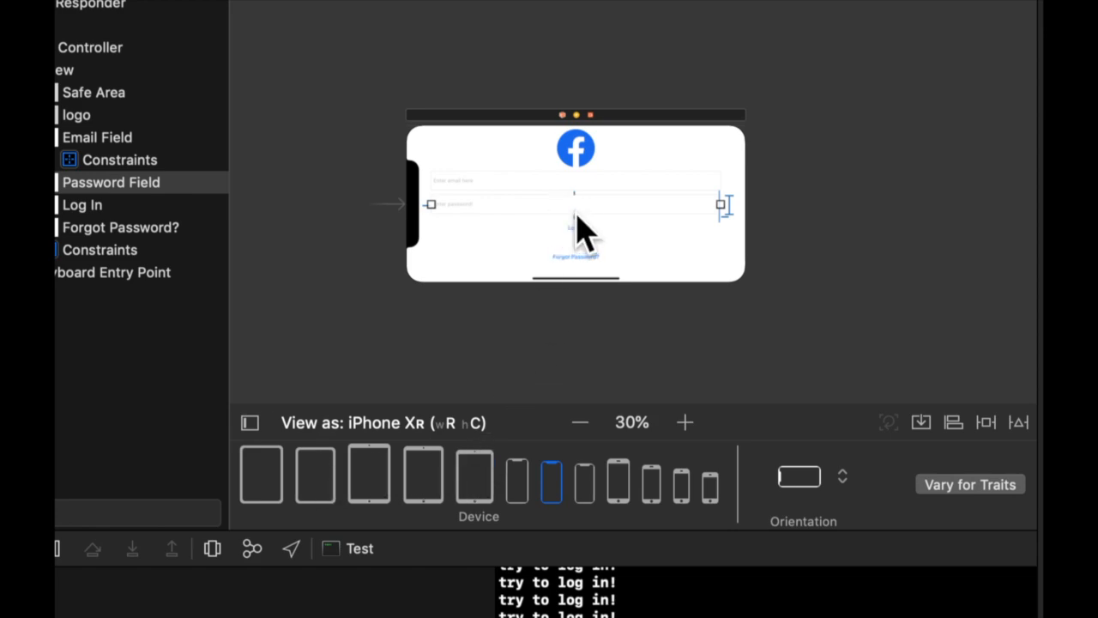
pyautogui.moveTo(588, 232)
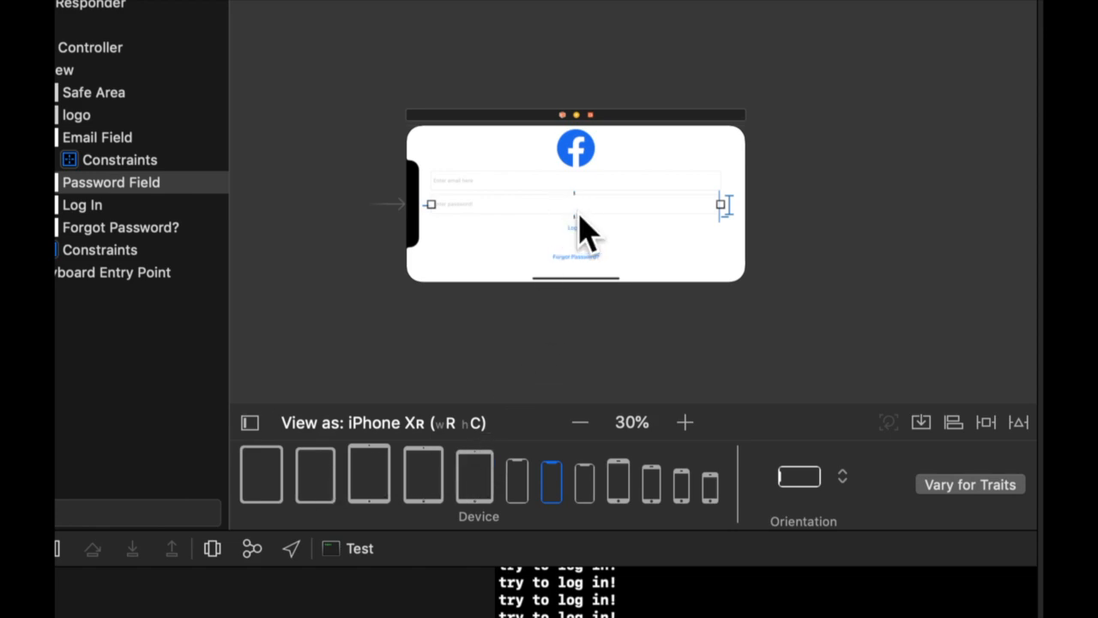
pyautogui.moveTo(459, 317)
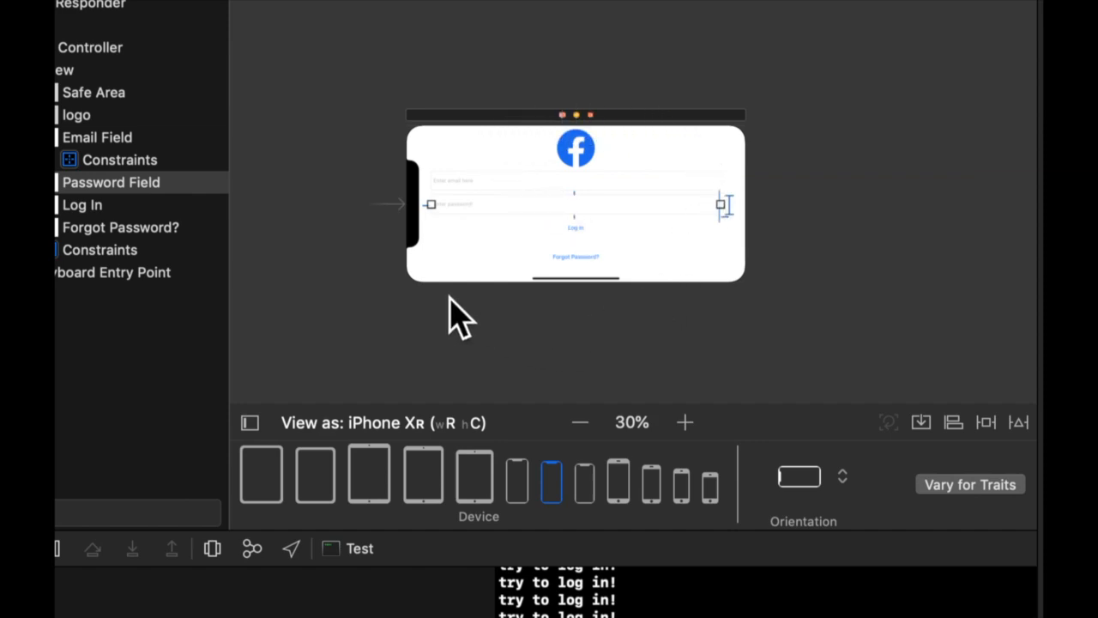
pyautogui.moveTo(767, 90)
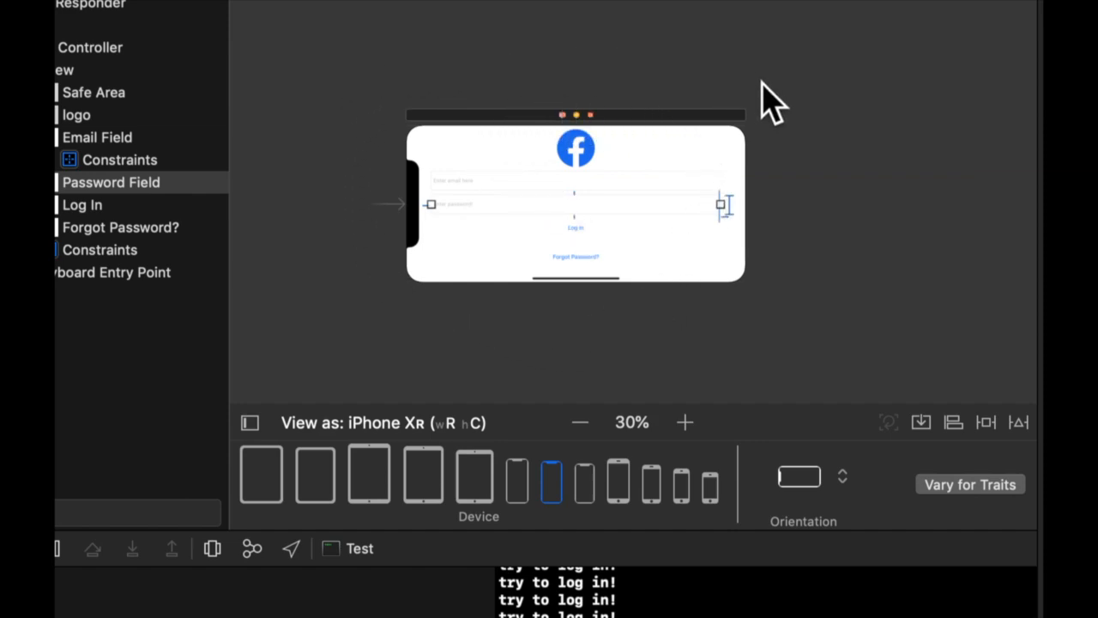
pyautogui.moveTo(597, 339)
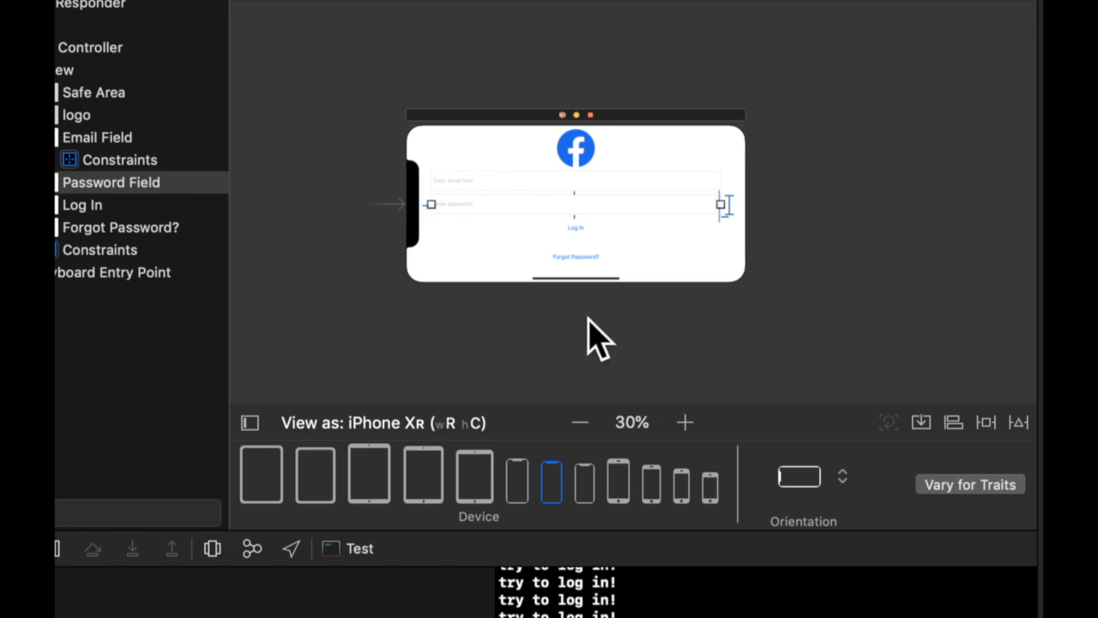
pyautogui.moveTo(584, 339)
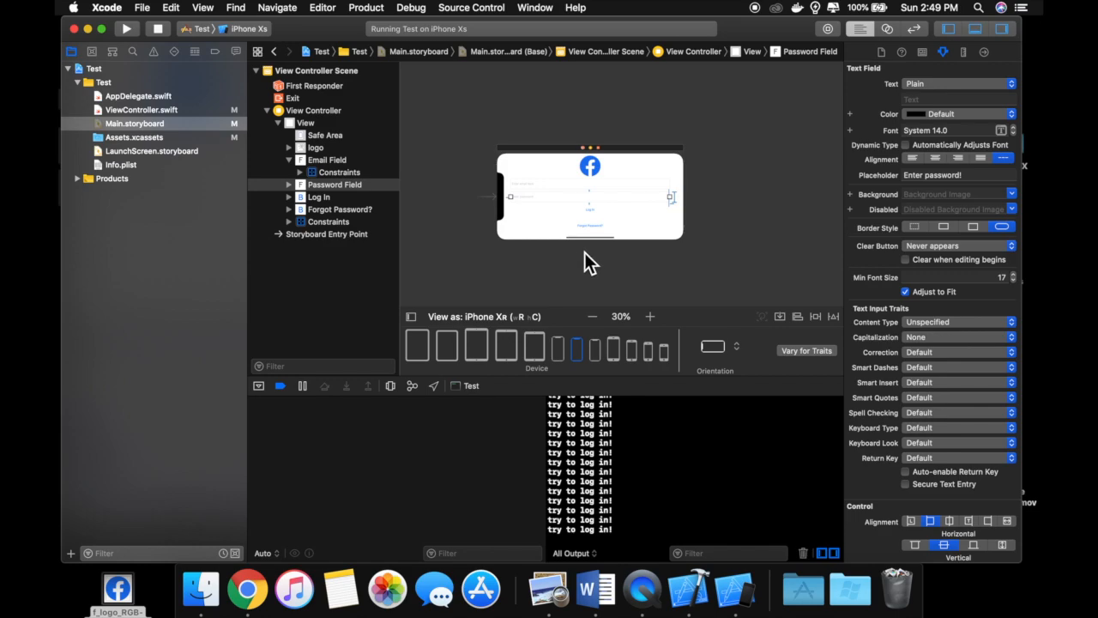
pyautogui.moveTo(740, 156)
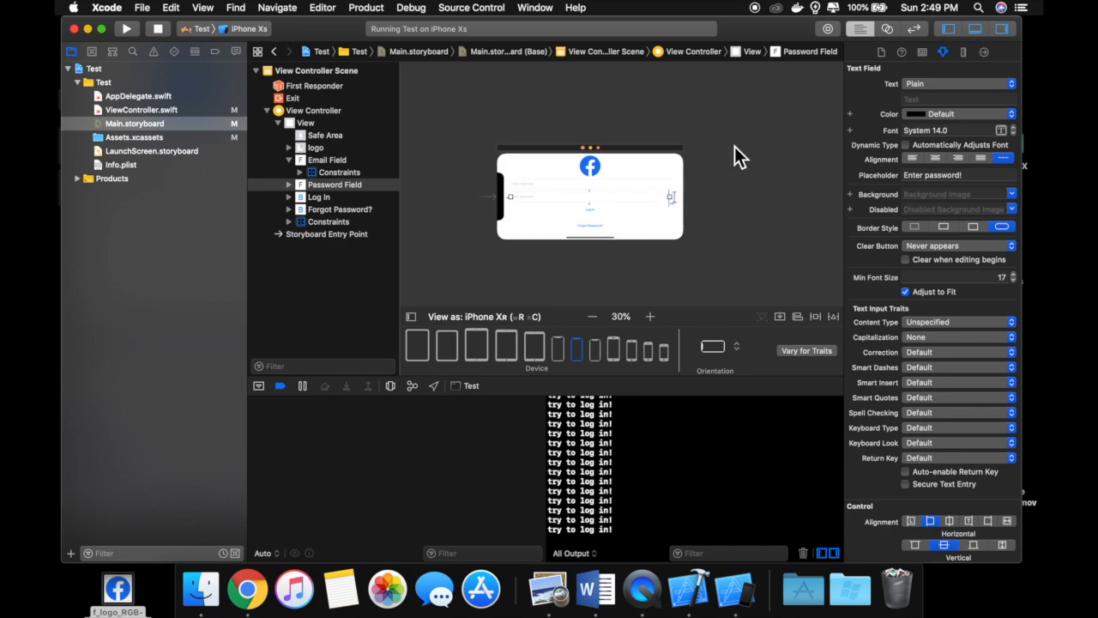